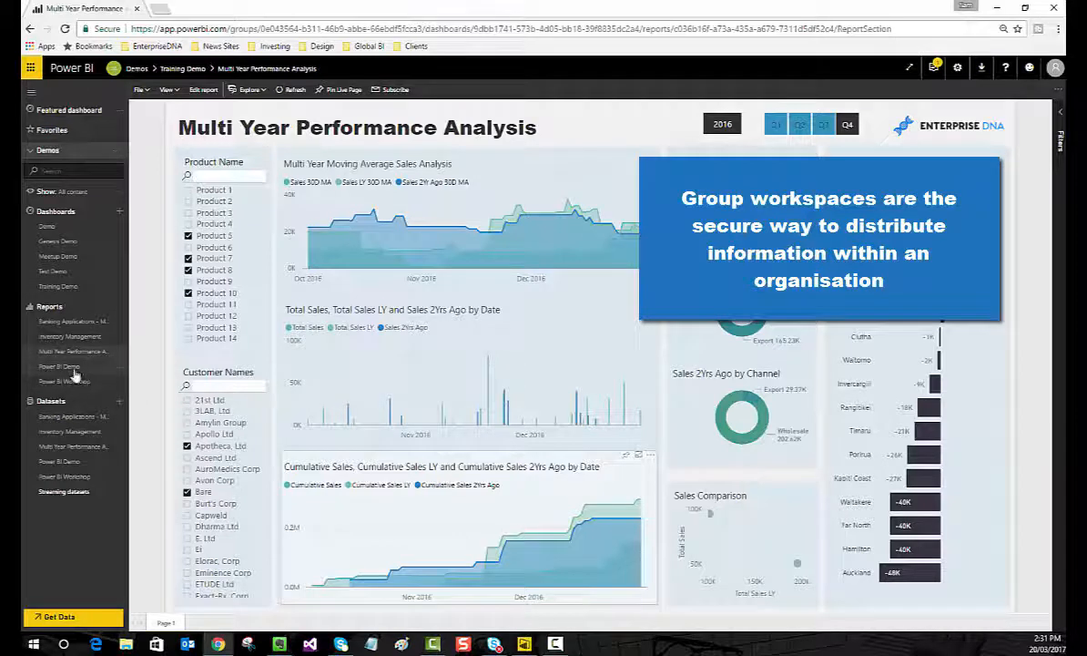
- Open the Power BI Demo report from the Reports list in the navigation pane
click(58, 366)
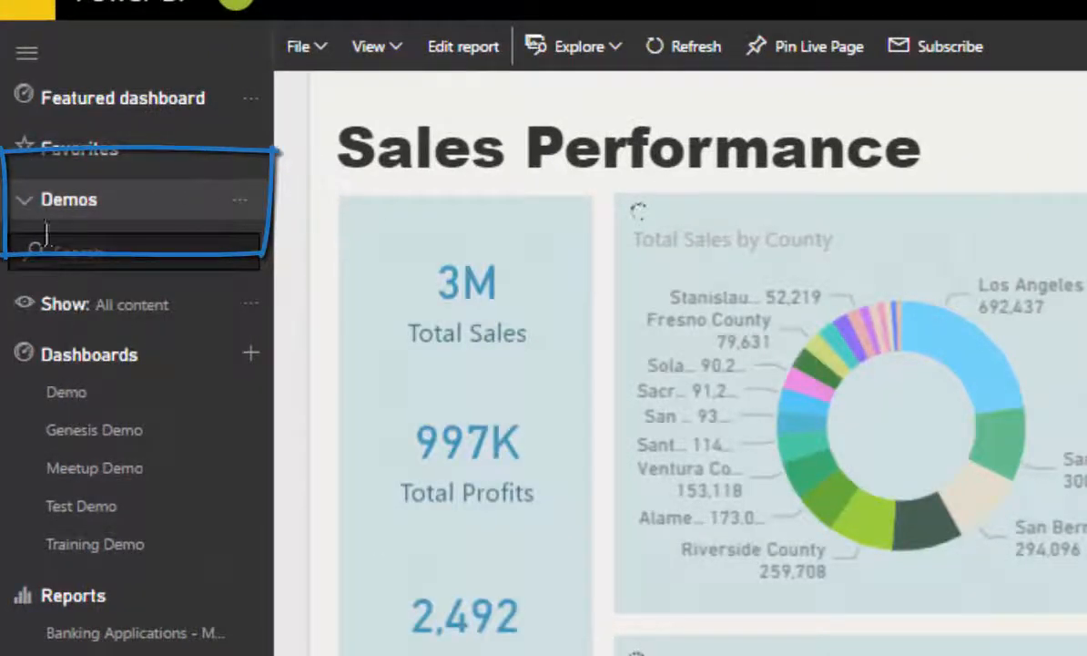
- Expand the Demos workspace header to reveal all workspaces
click(68, 200)
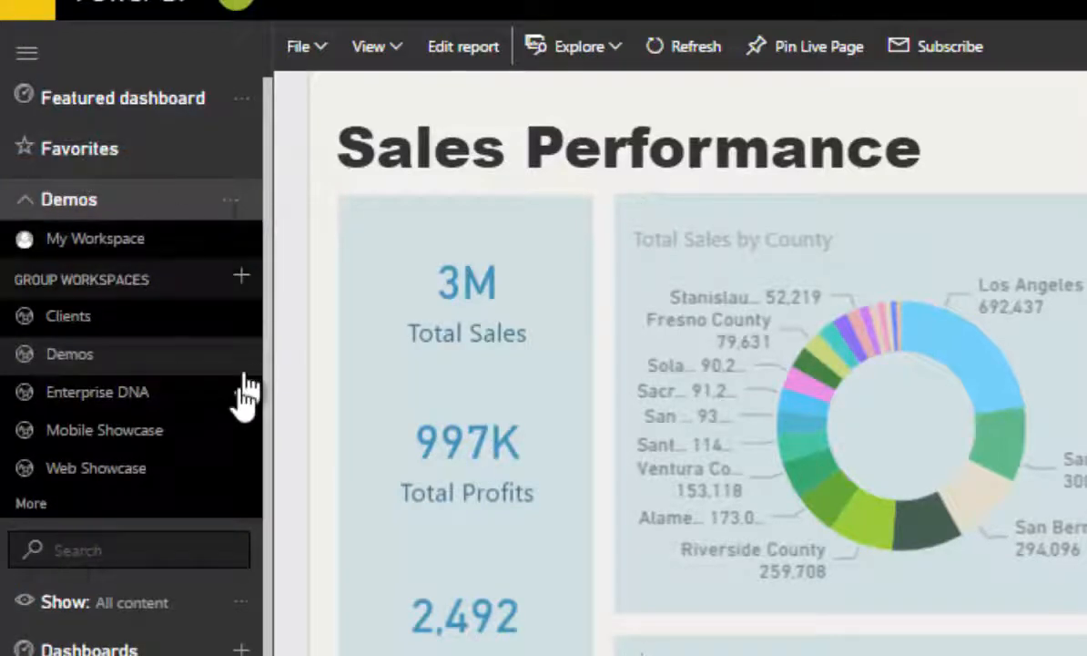
mouse_move(127, 364)
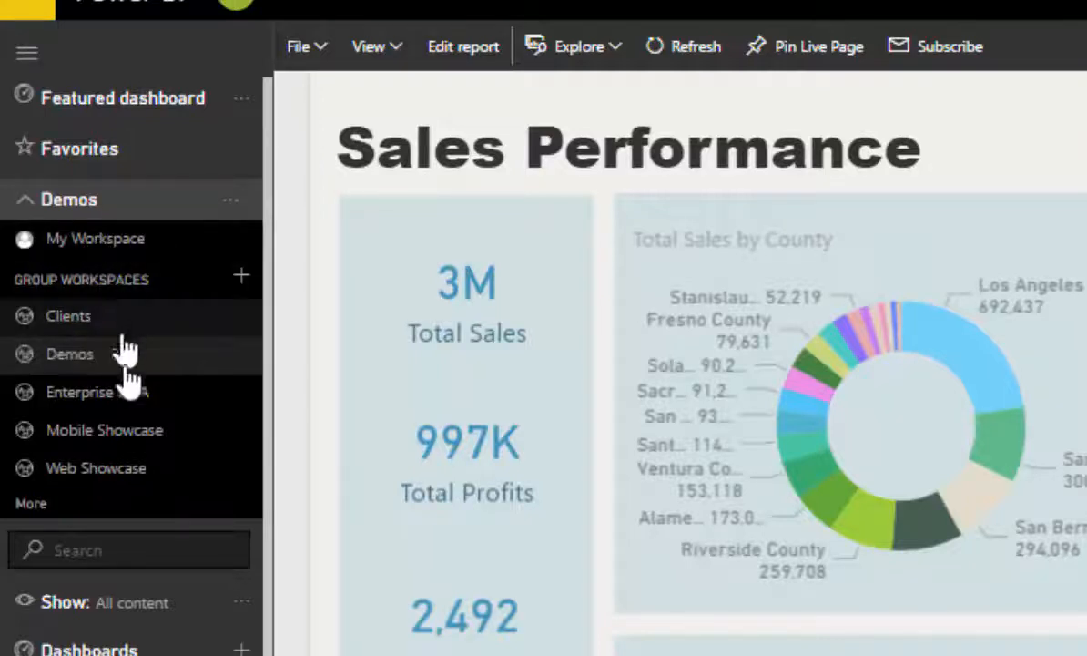
mouse_move(201, 319)
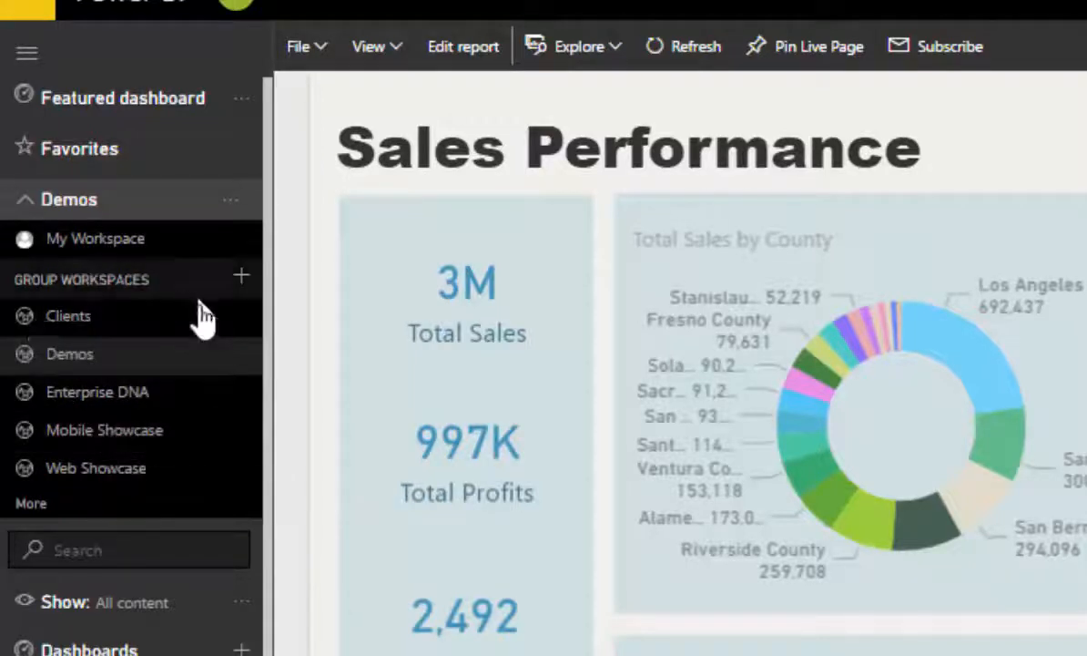
mouse_move(137, 353)
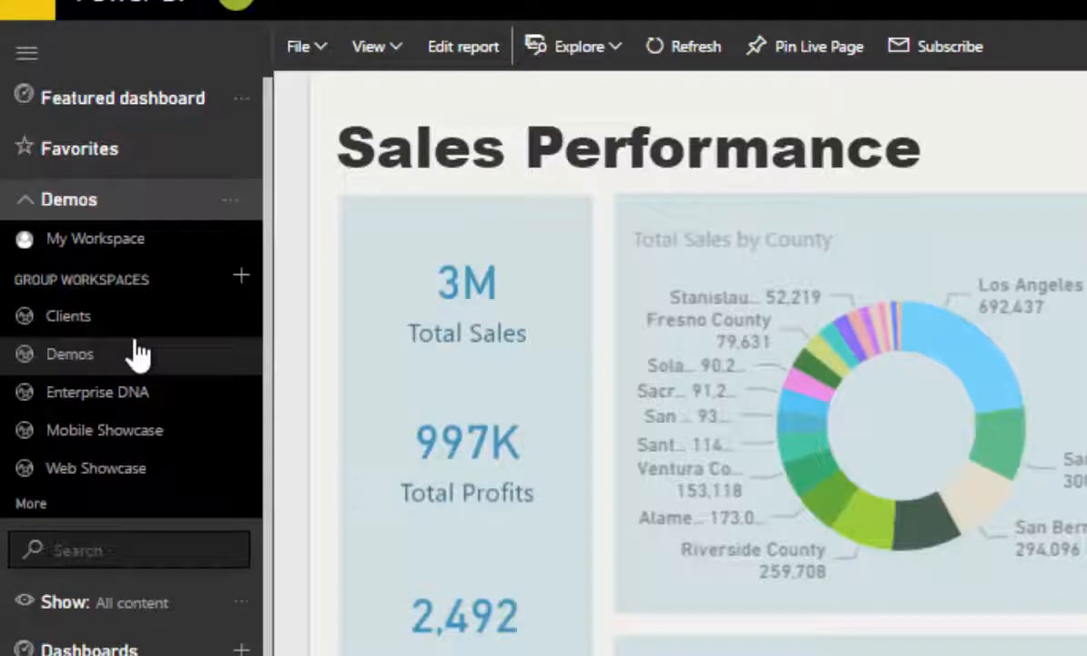
mouse_move(128, 316)
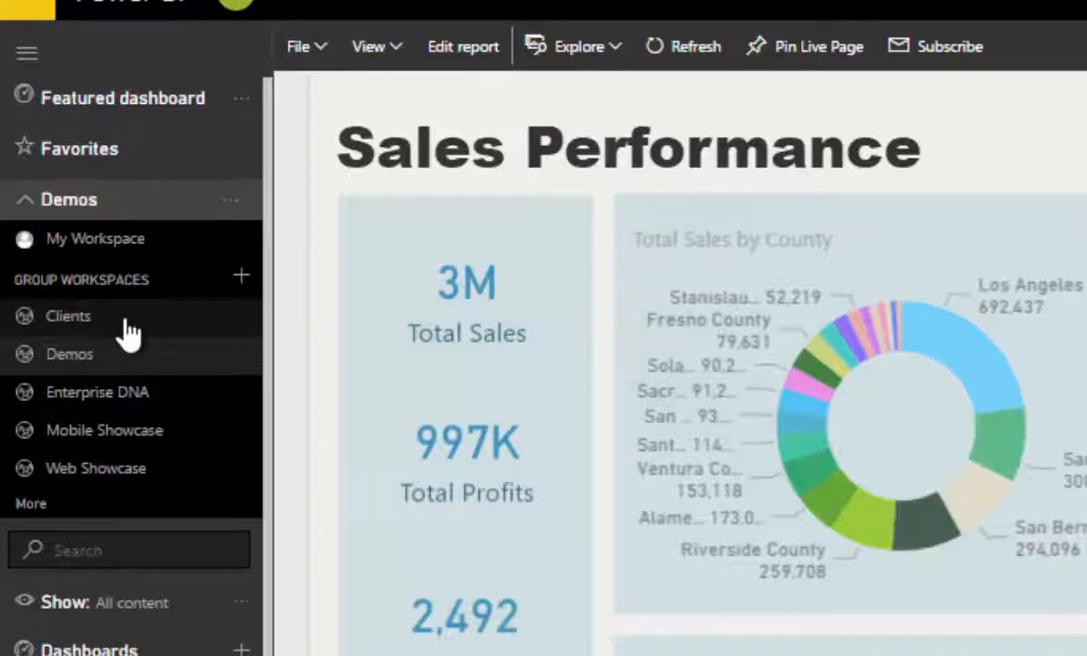
mouse_move(137, 410)
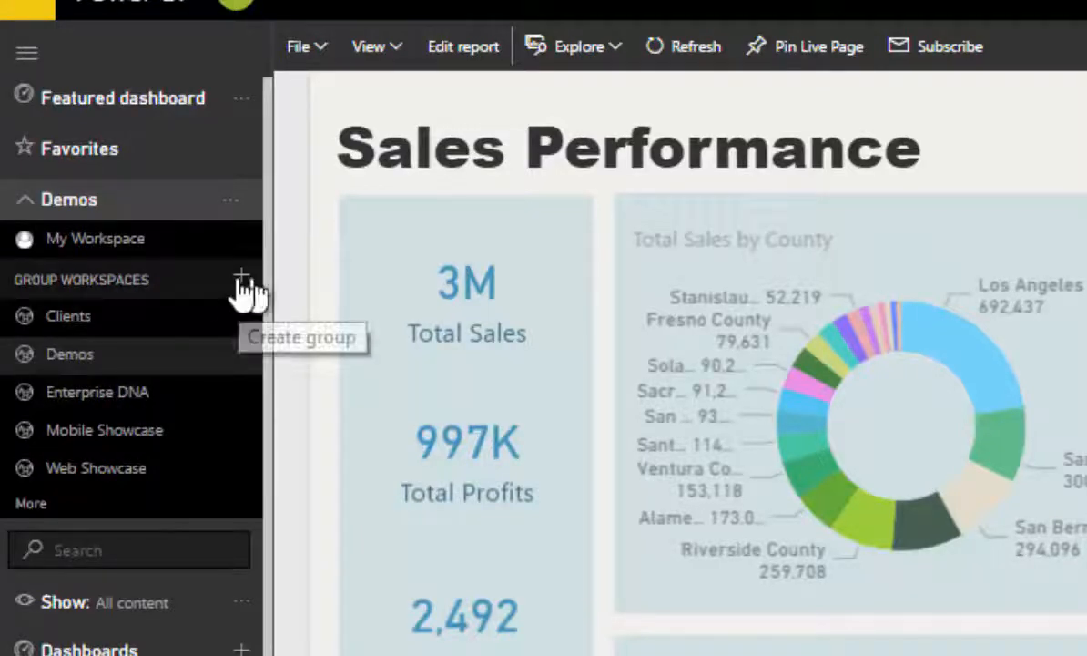
mouse_move(242, 276)
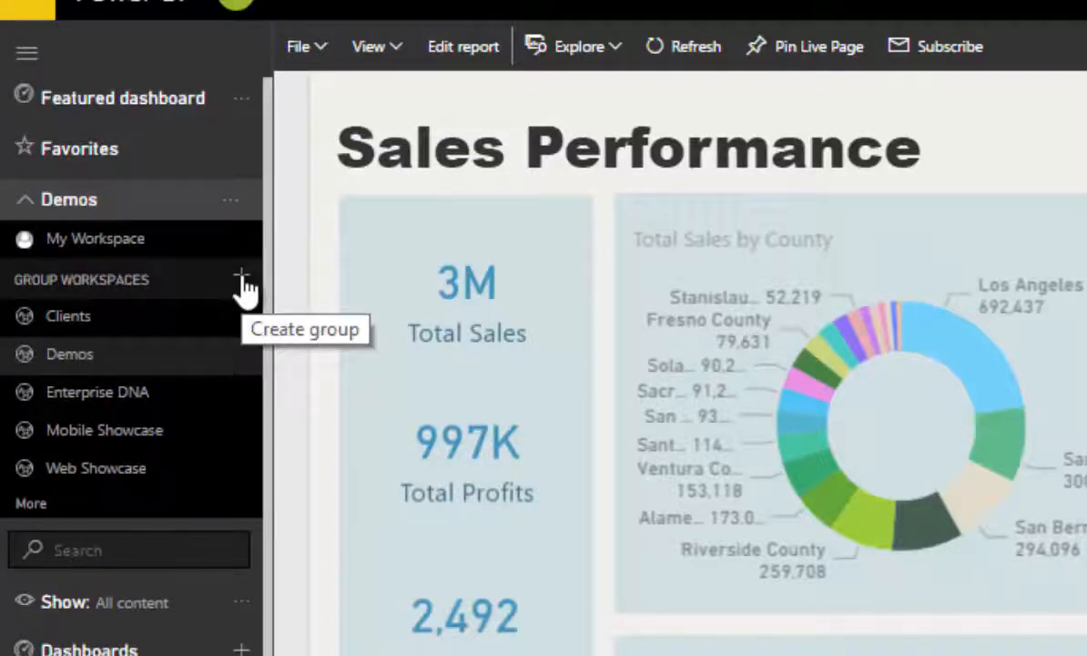
- Start a new group workspace and name it 'Demo Group'
click(242, 273)
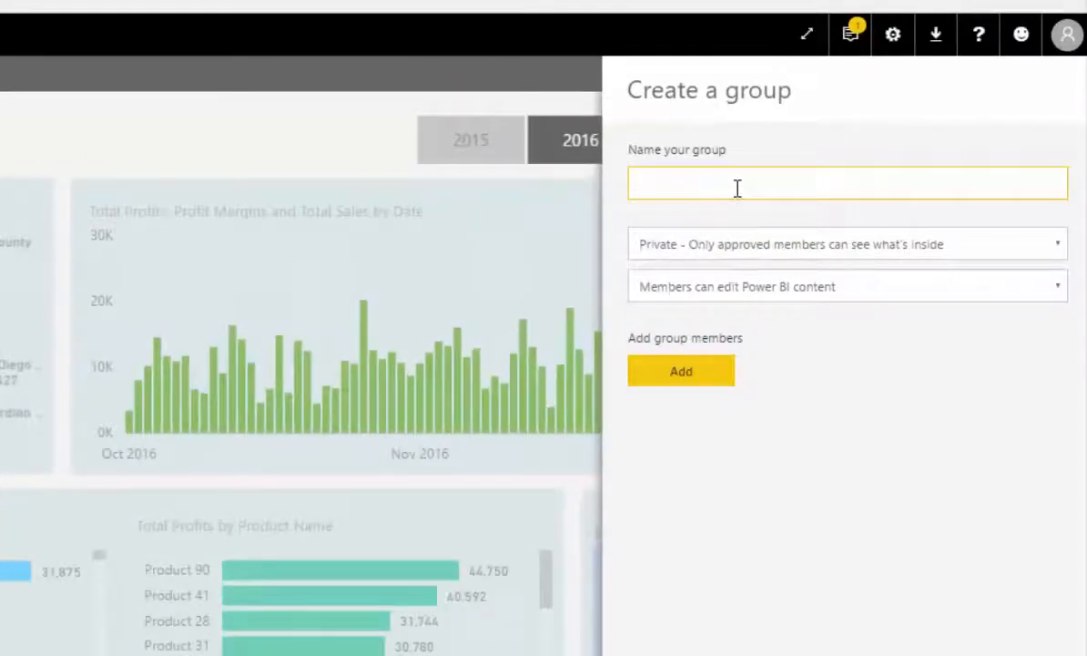
click(680, 371)
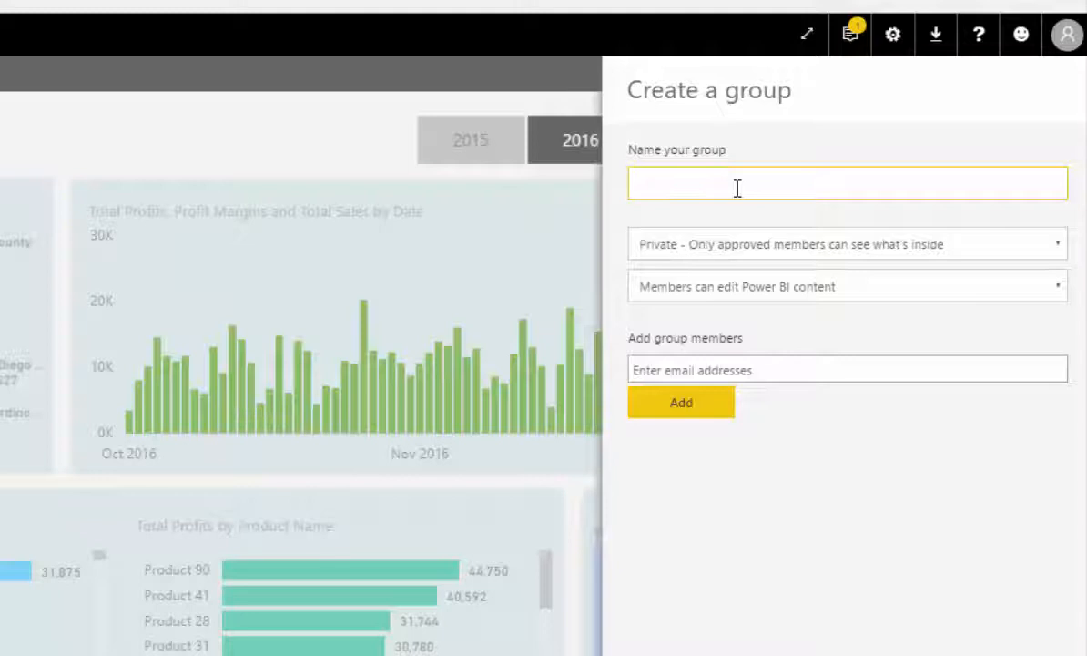
text(Demo)
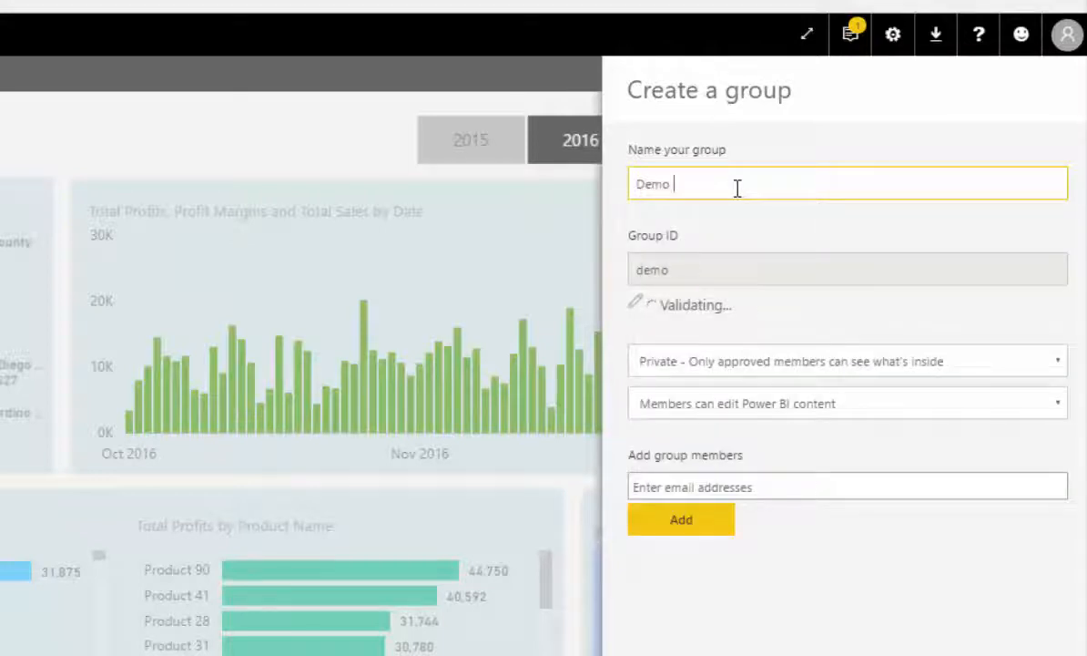
text(Group)
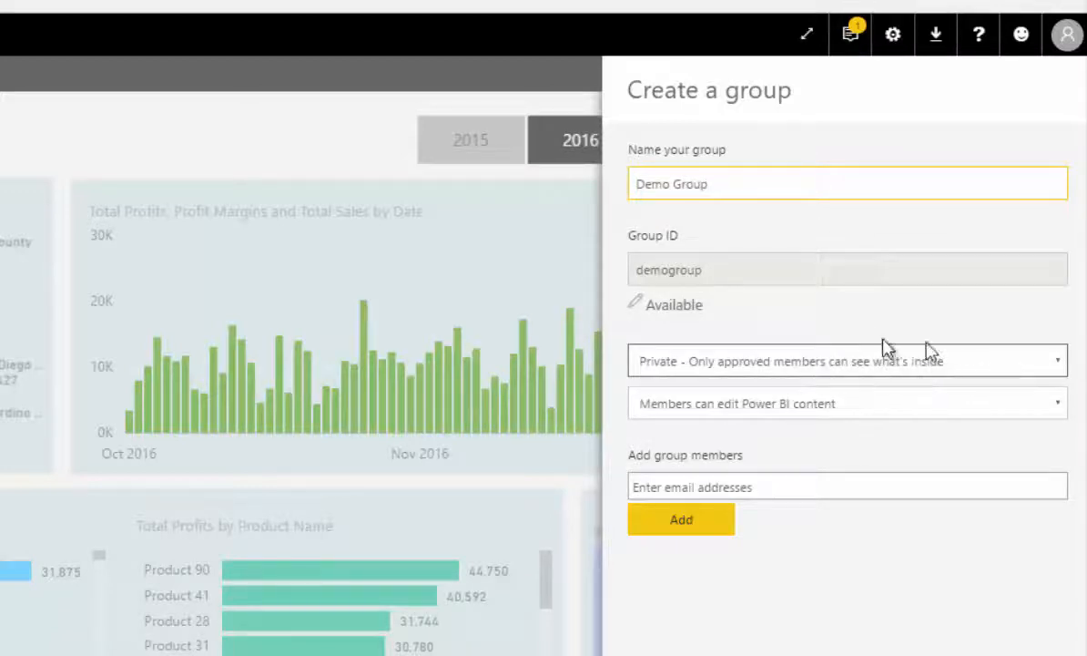
- Keep Demo Group private with members able to edit, and enter 'sam' in the form
click(846, 361)
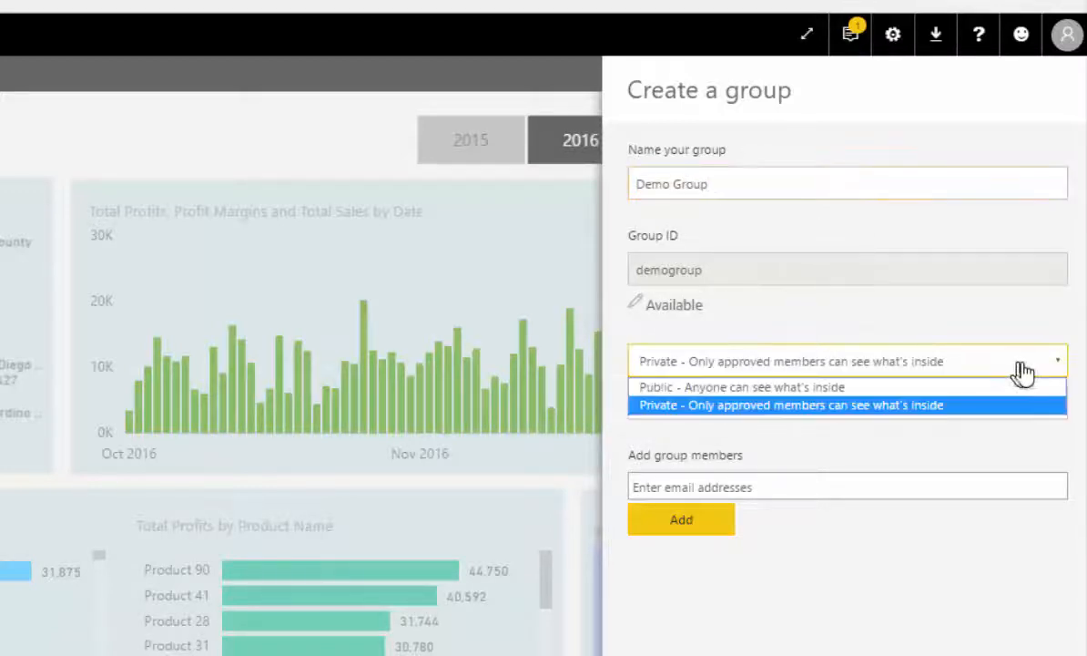
mouse_move(997, 396)
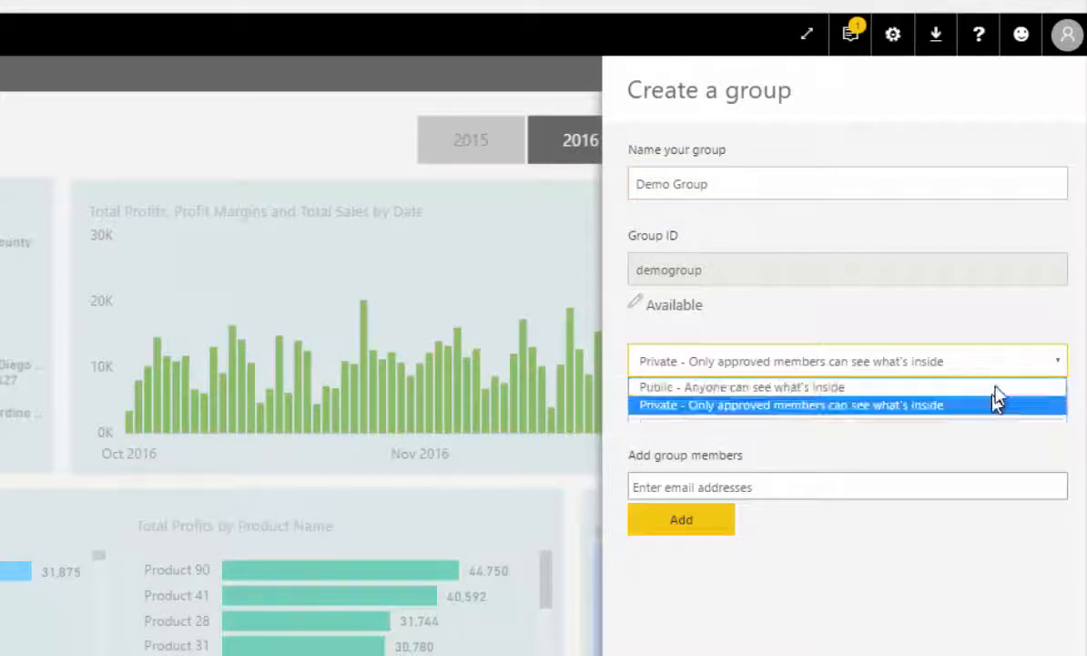
click(788, 405)
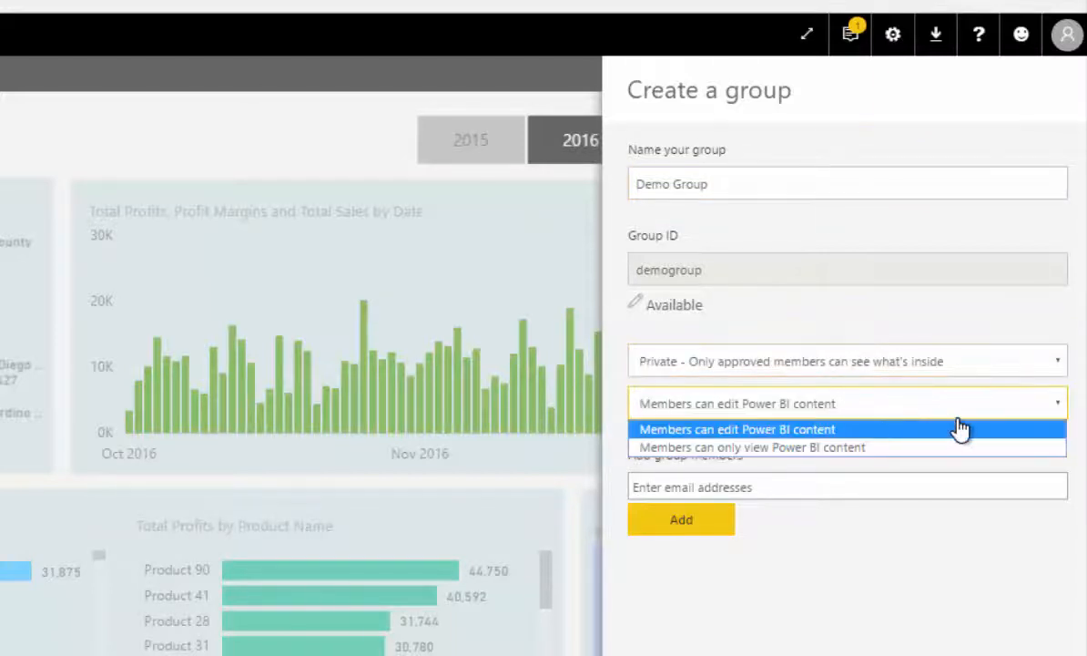
click(735, 429)
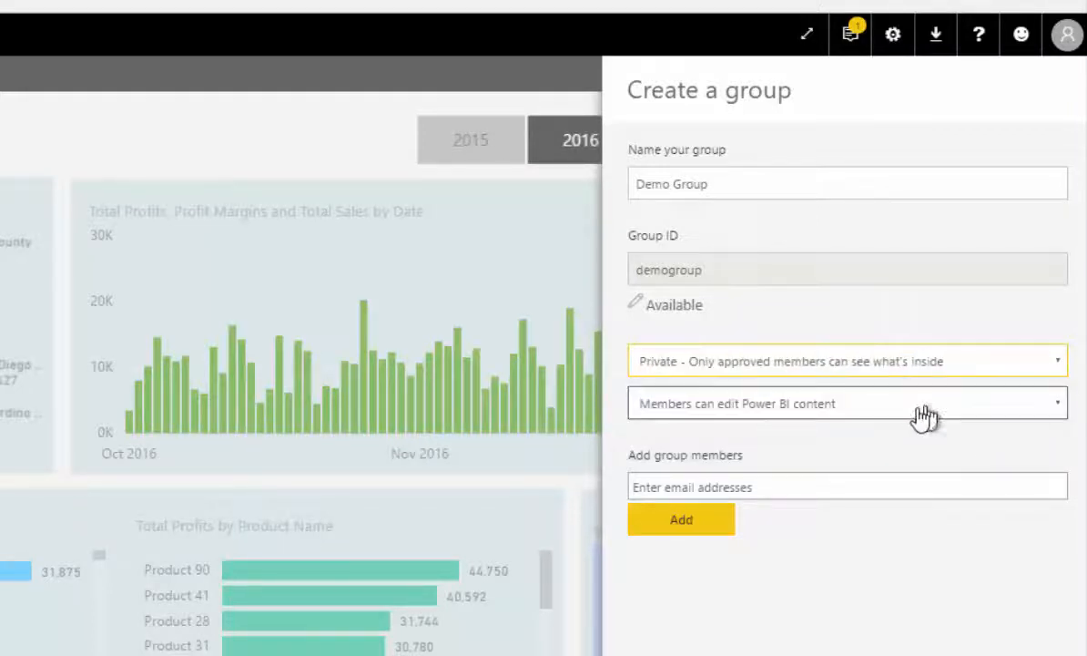
mouse_move(826, 407)
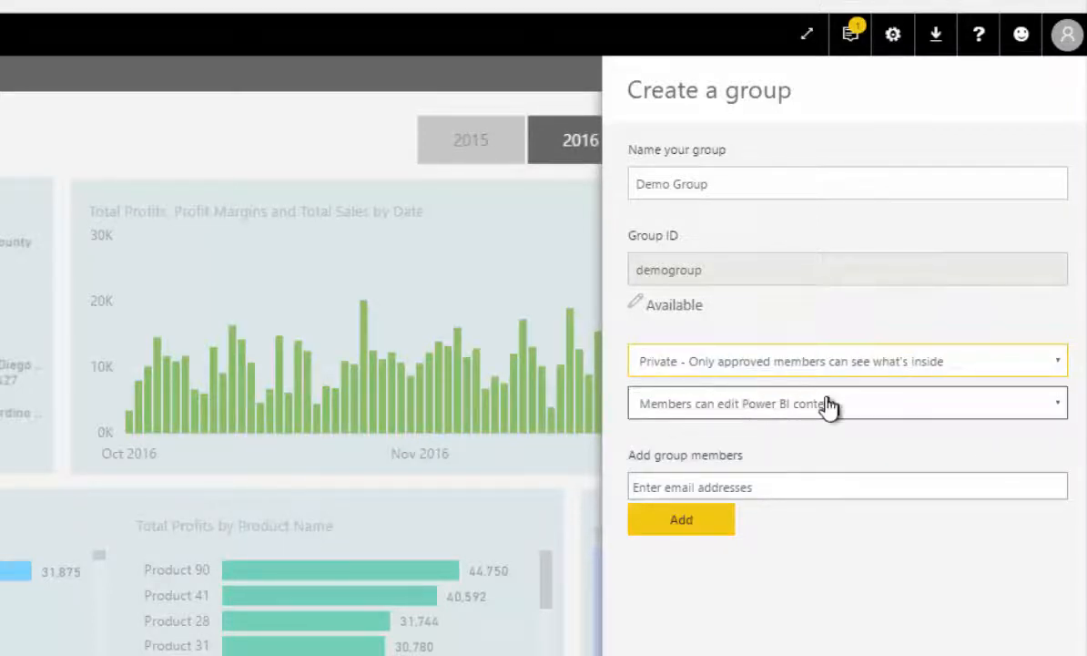
text(sam)
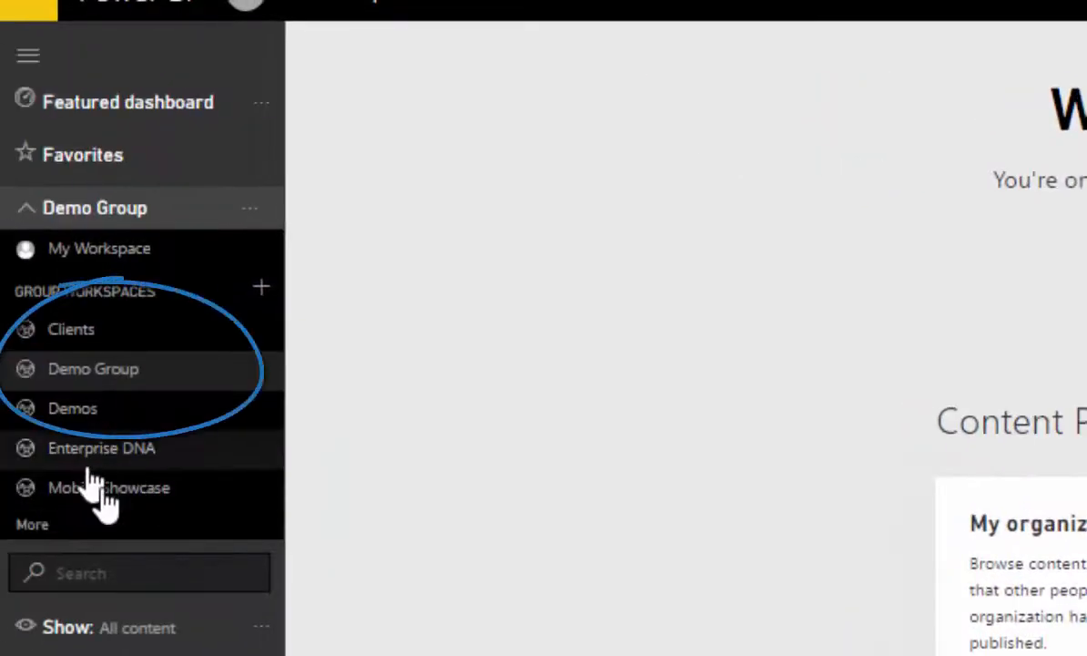
mouse_move(401, 346)
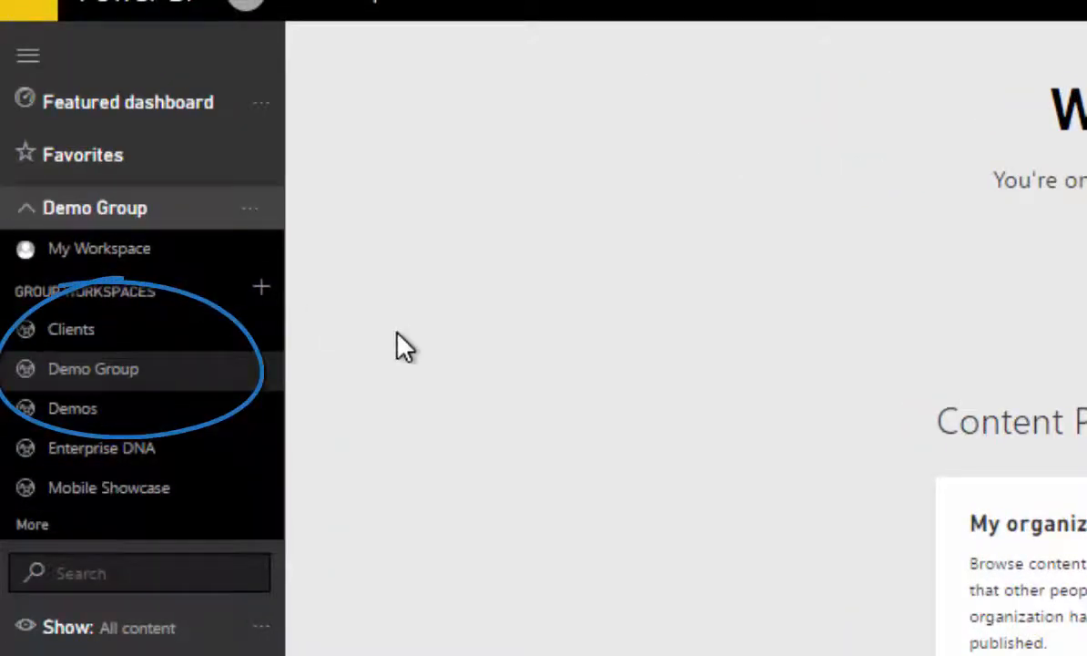
mouse_move(200, 528)
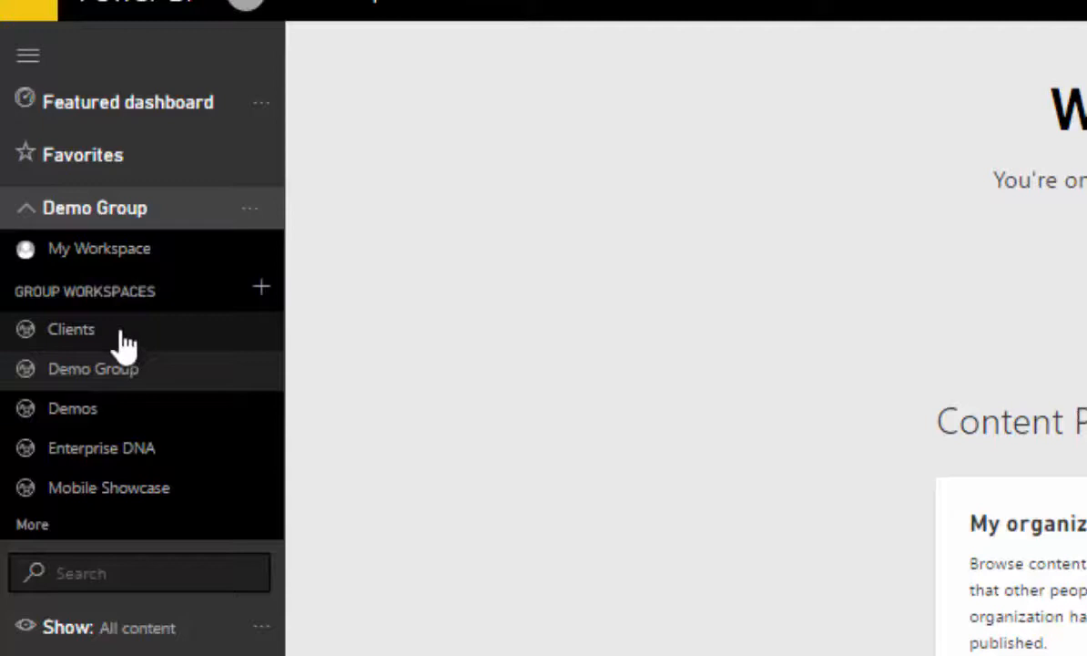
- Open the Clients workspace, then switch to the empty Demo Group workspace
click(71, 329)
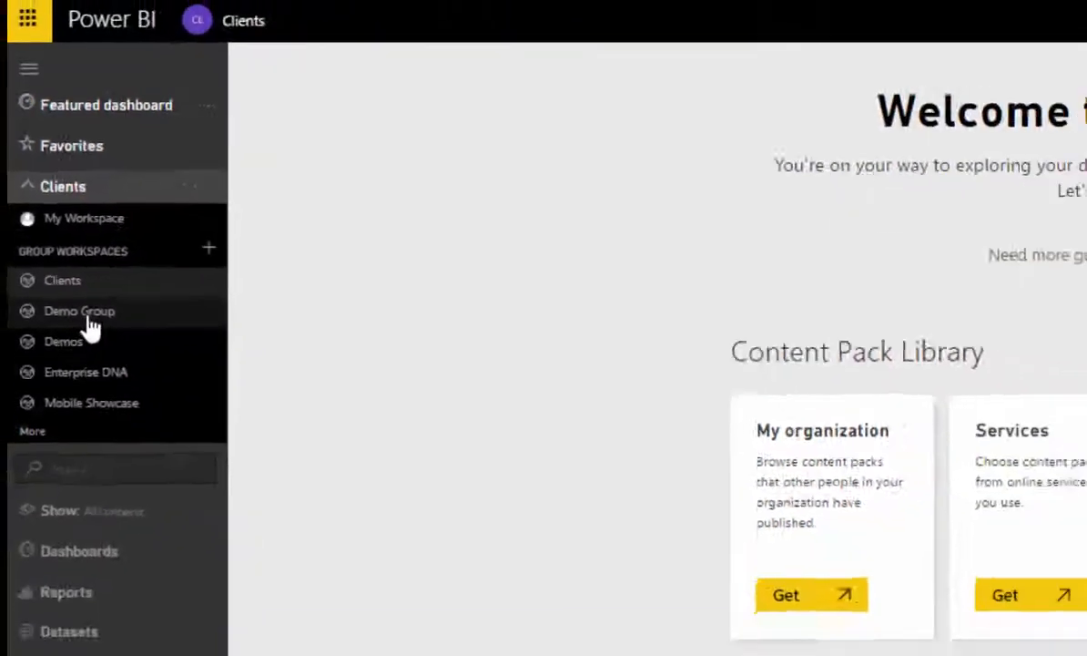
click(79, 311)
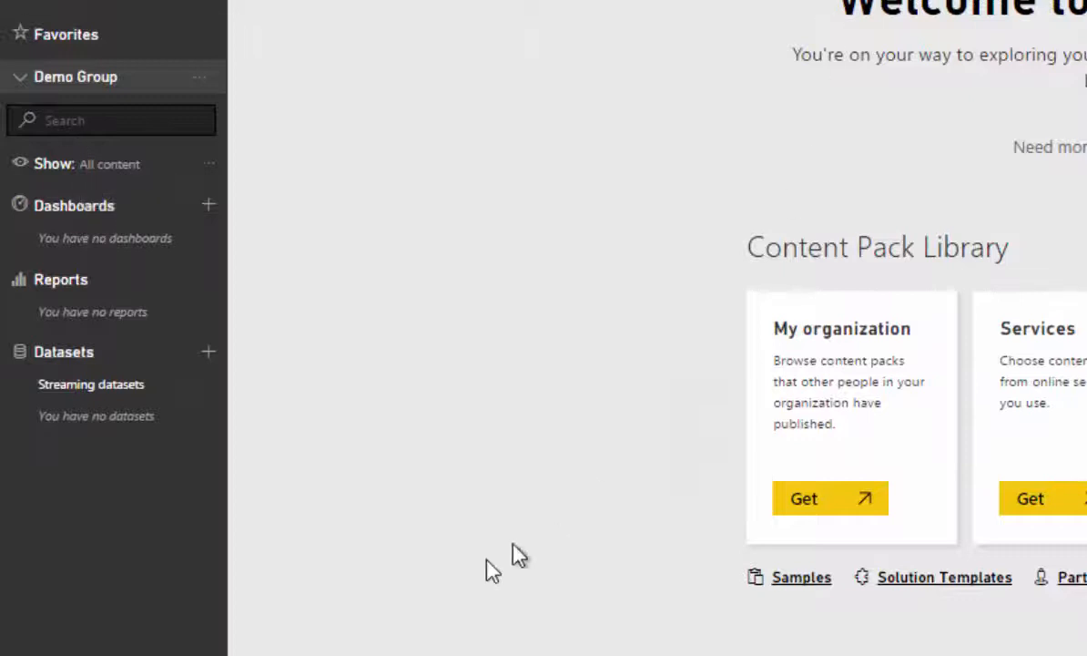
mouse_move(521, 604)
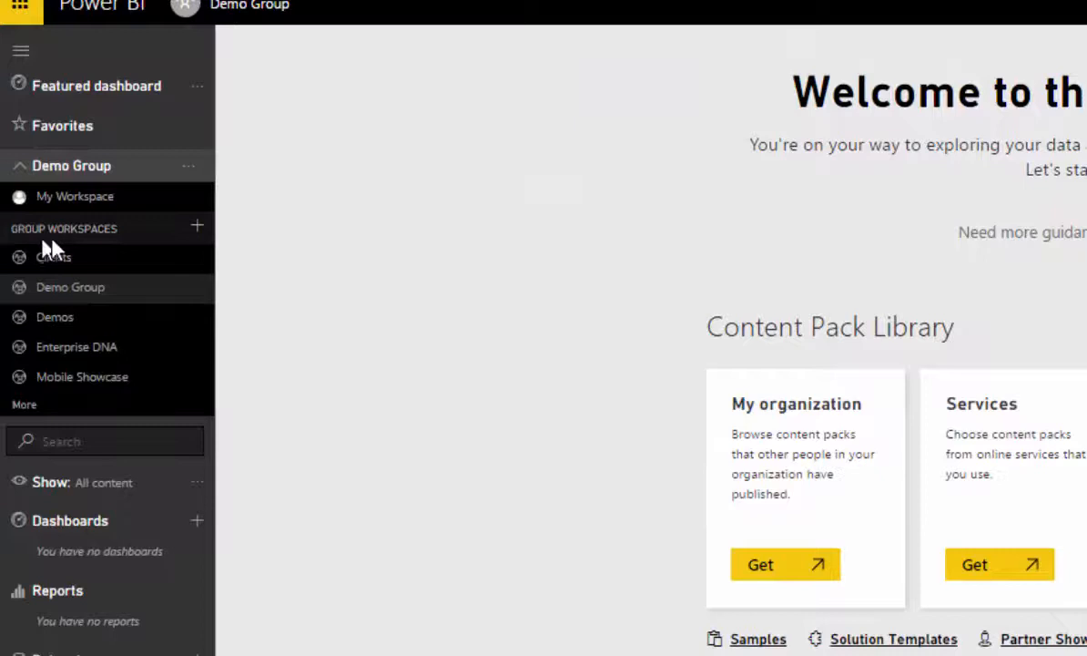
mouse_move(70, 287)
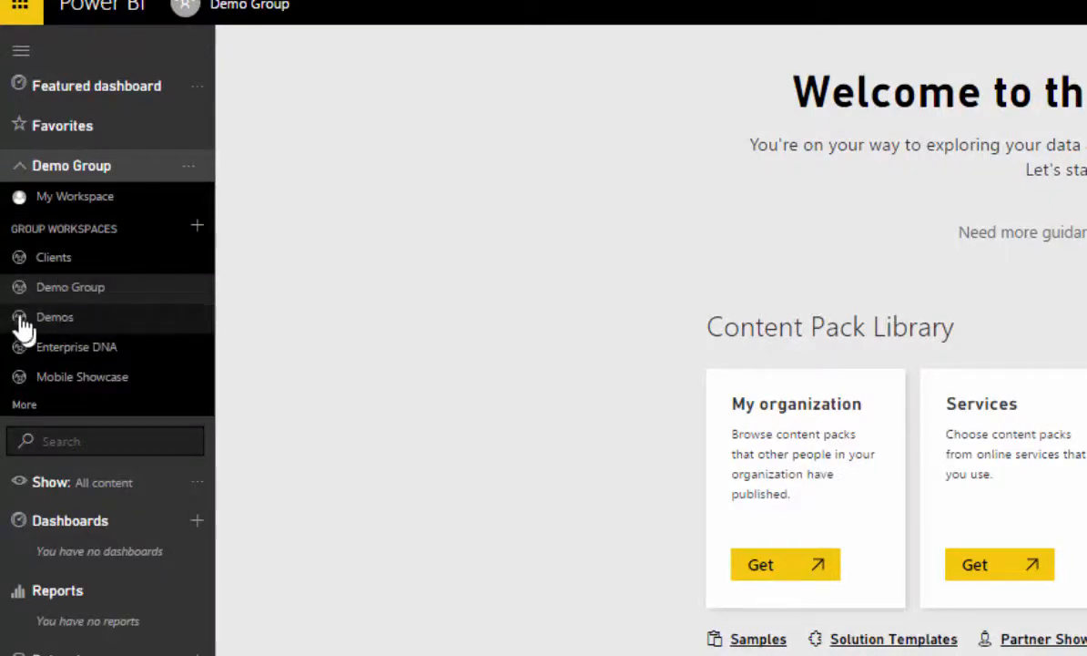
mouse_move(82, 376)
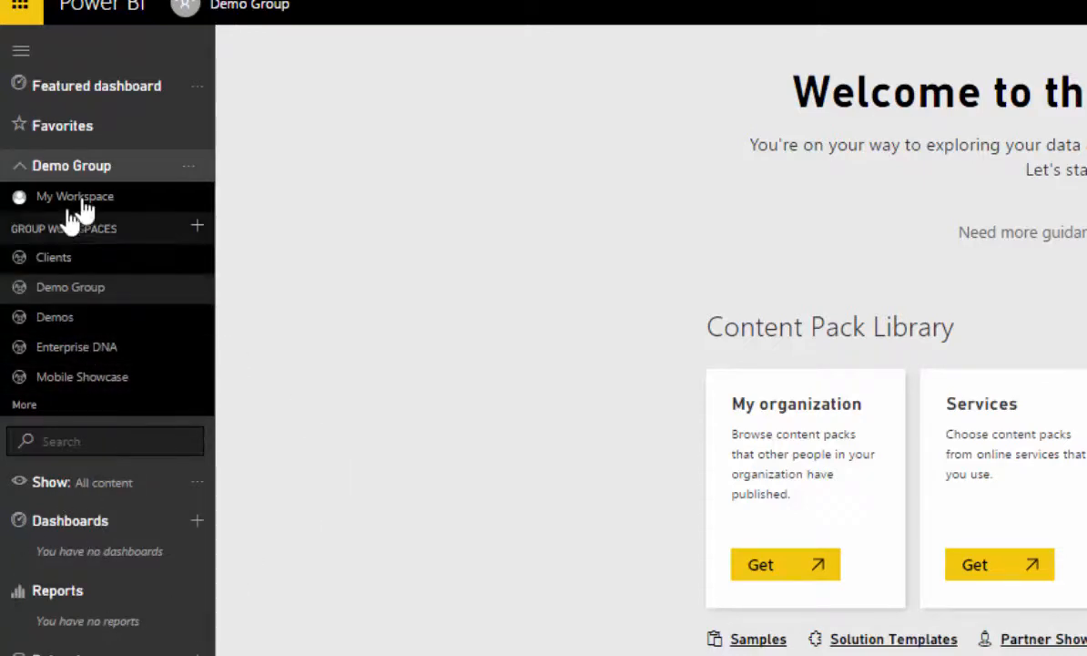
mouse_move(180, 265)
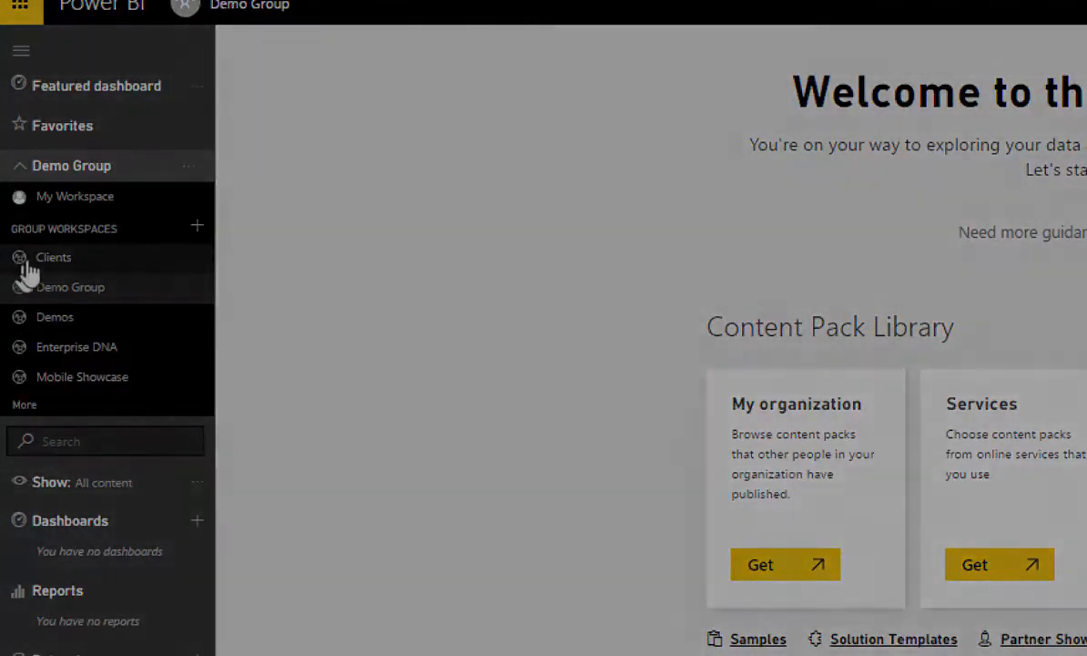
mouse_move(53, 257)
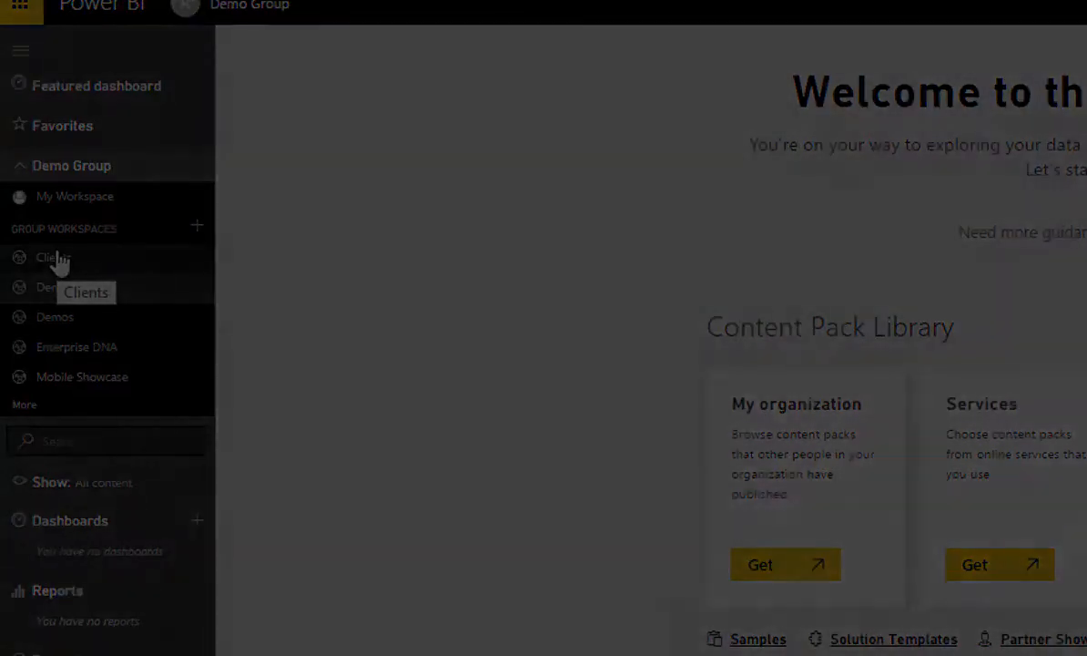